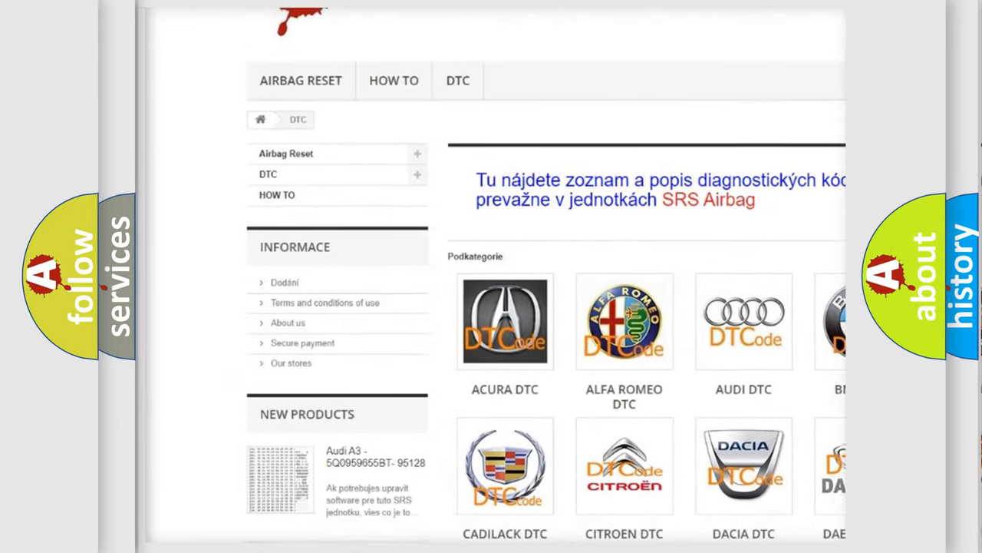
pyautogui.scroll(-3)
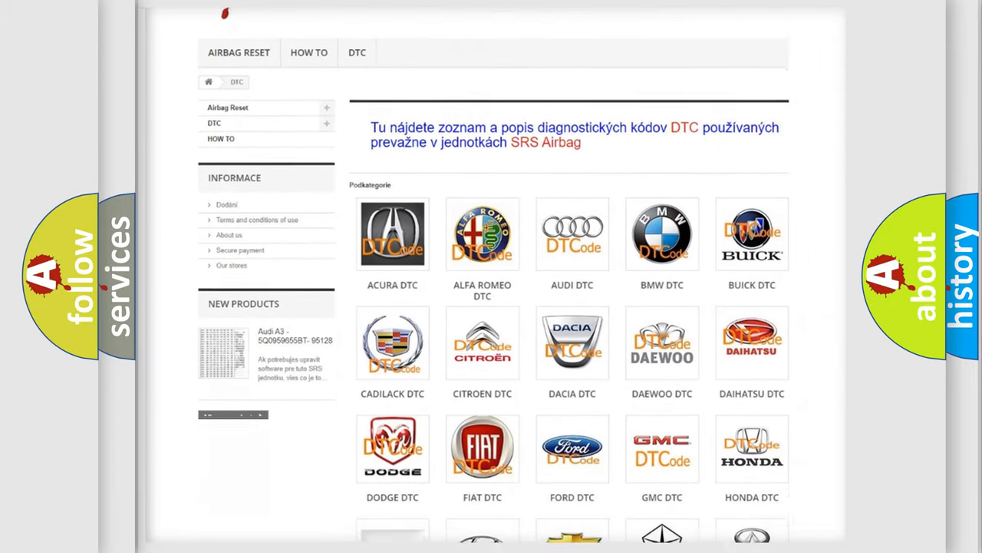
pyautogui.scroll(-3)
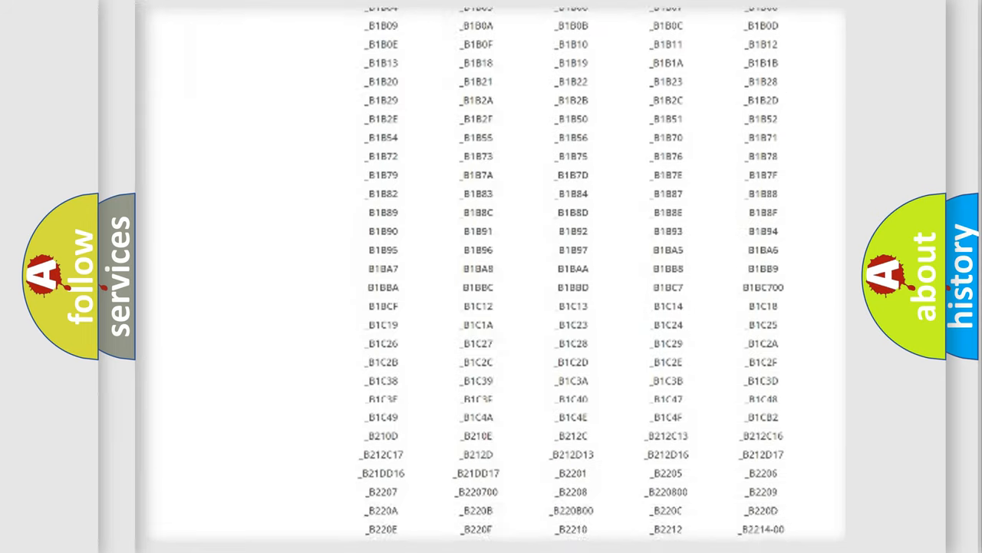
pyautogui.scroll(-3)
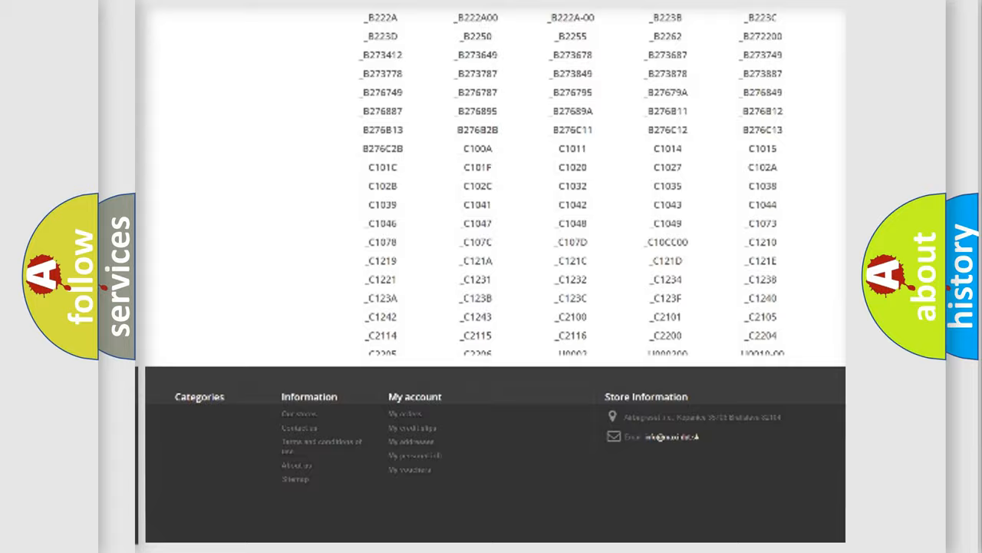